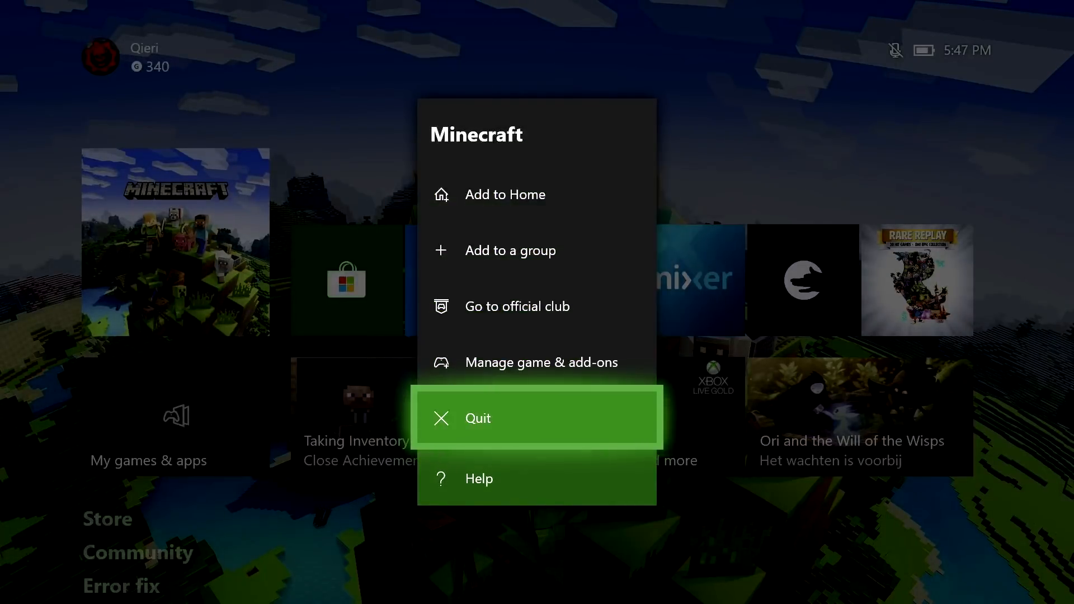
Quit the running Minecraft game and return to the Xbox home screen.
{"action": "left_click", "coordinate": [477, 418]}
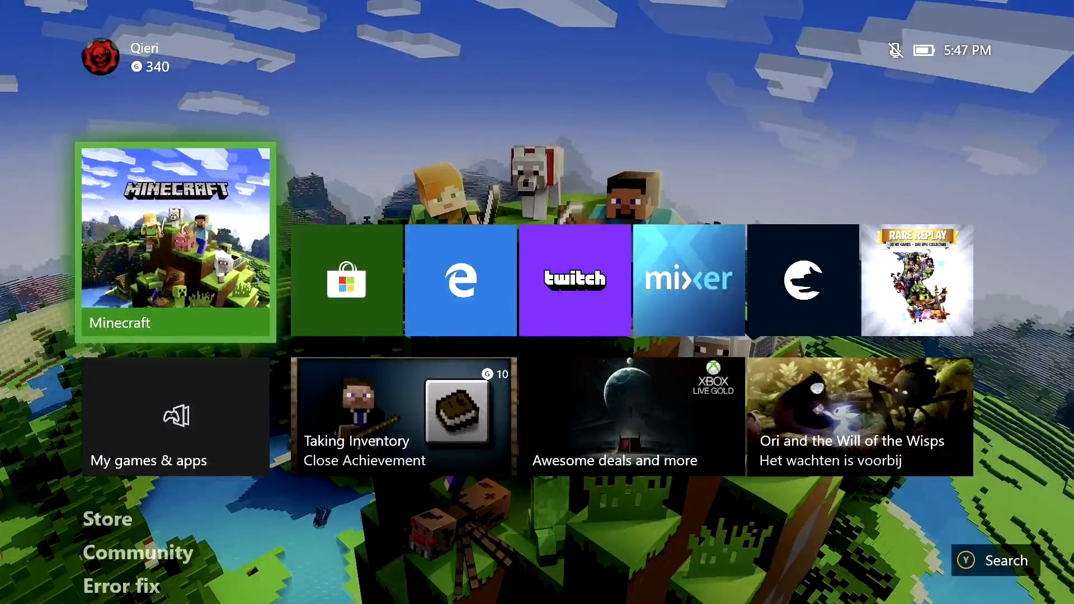
{"action": "key", "text": "Xbox"}
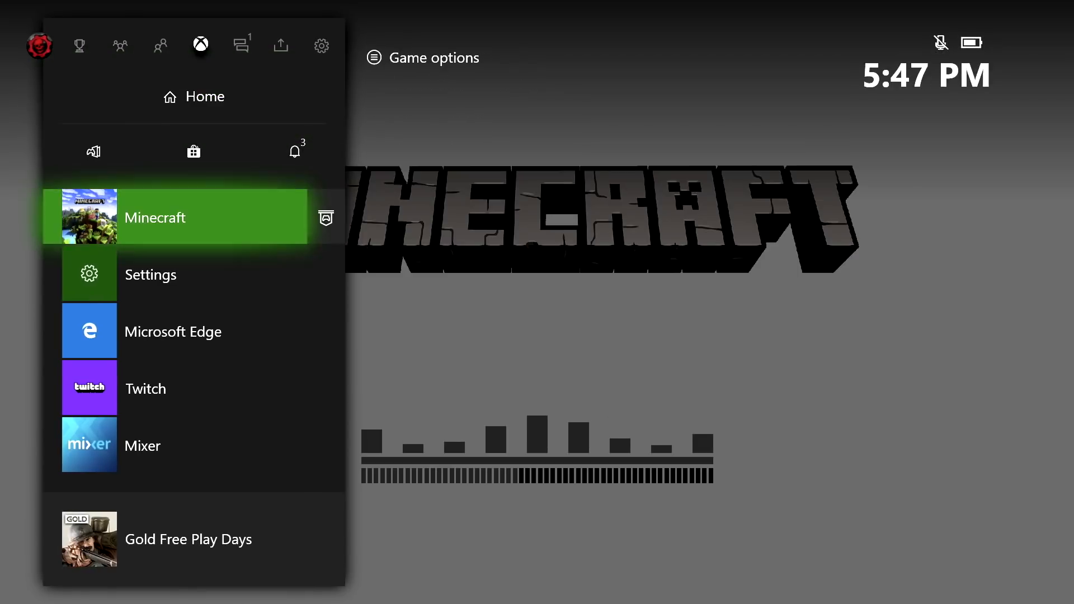
Reach the Blu-ray persistent storage entry under Settings > Devices & streaming.
{"action": "left_click", "coordinate": [150, 275]}
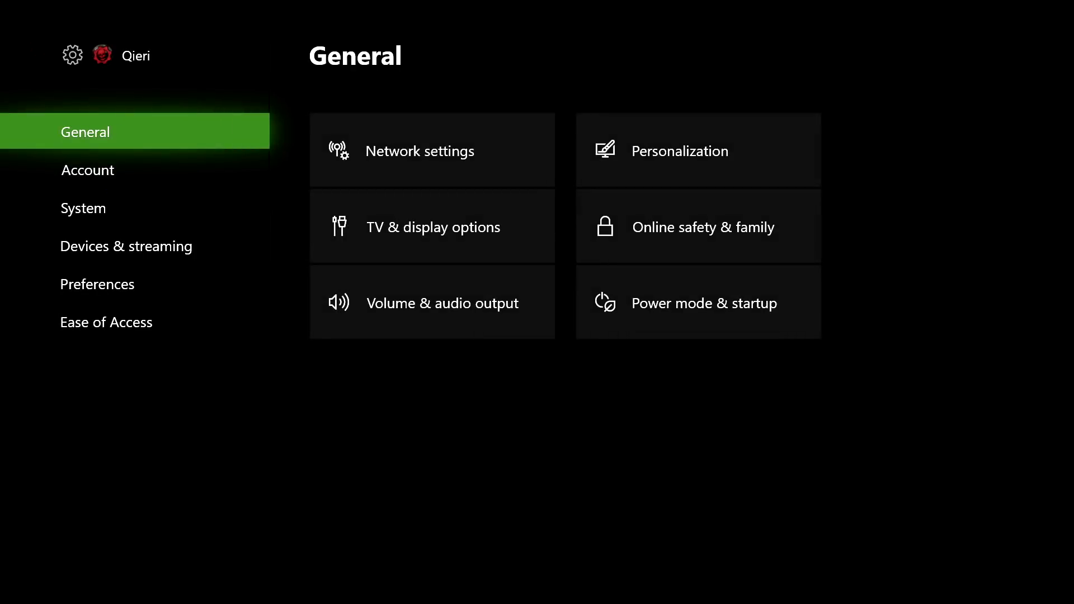
{"action": "left_click", "coordinate": [82, 208]}
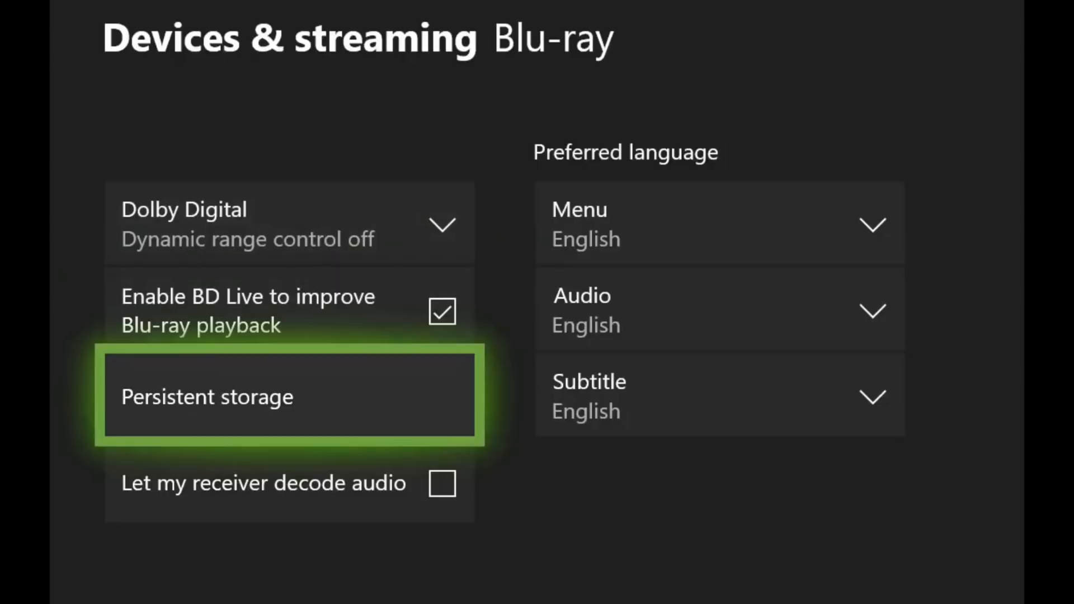
{"action": "left_click", "coordinate": [288, 397]}
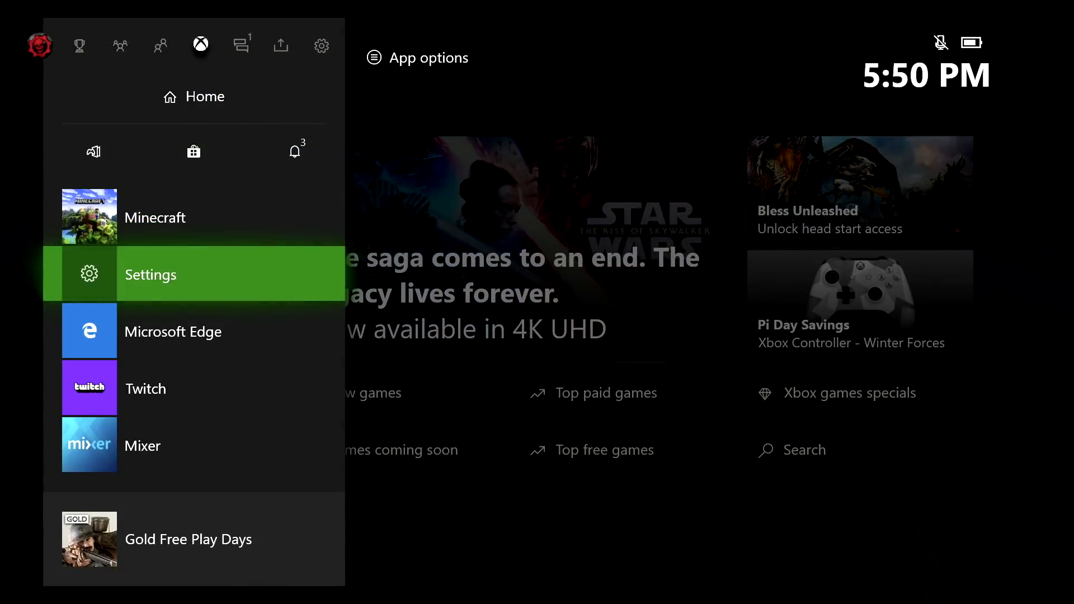
Reach the Storage page under Settings > System showing internal drive usage.
{"action": "left_click", "coordinate": [150, 274]}
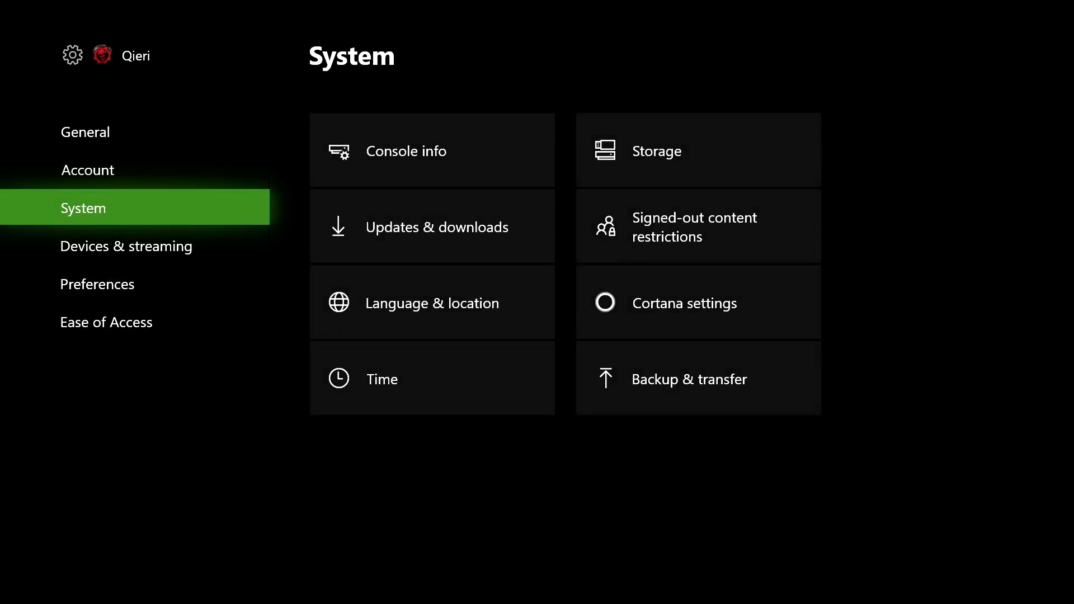
{"action": "left_click", "coordinate": [87, 170]}
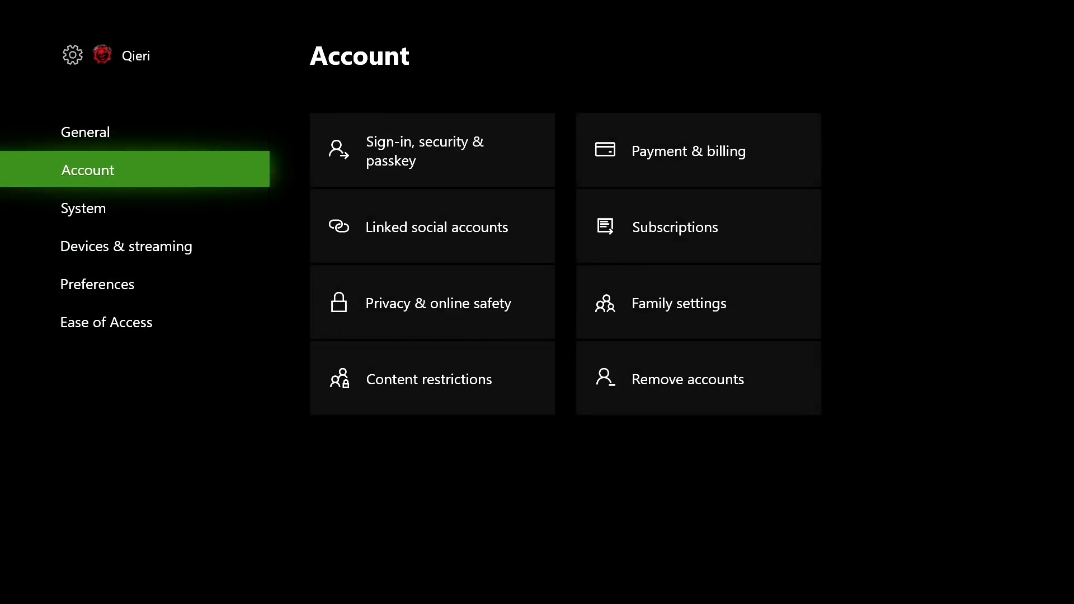
{"action": "left_click", "coordinate": [82, 208]}
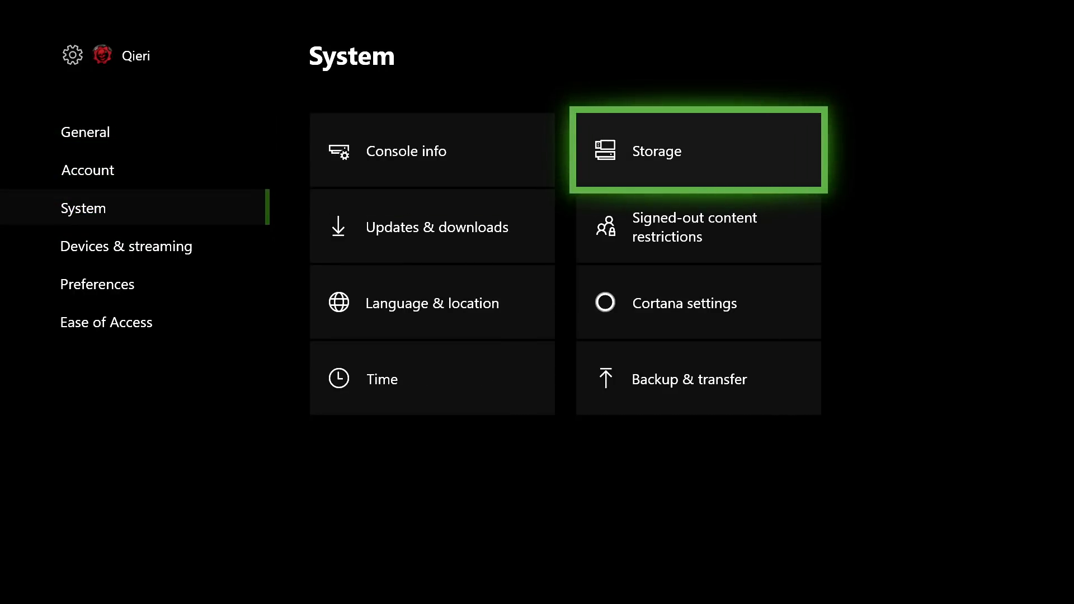
{"action": "left_click", "coordinate": [698, 151]}
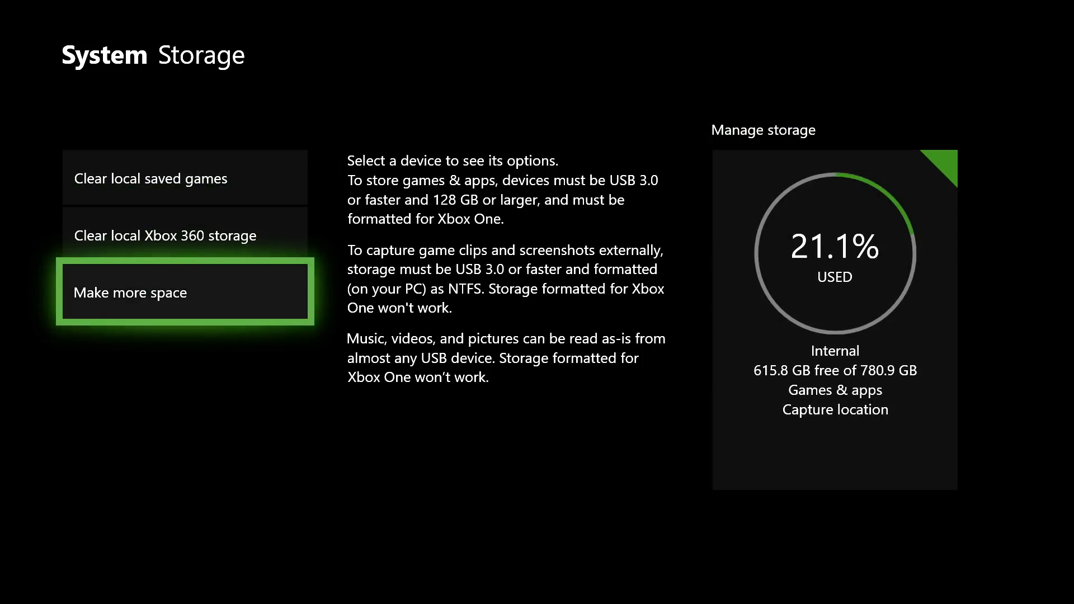
Review Make more space with leftover add-ons at 0 GB and shrinkable games, then return to System.
{"action": "left_click", "coordinate": [184, 292]}
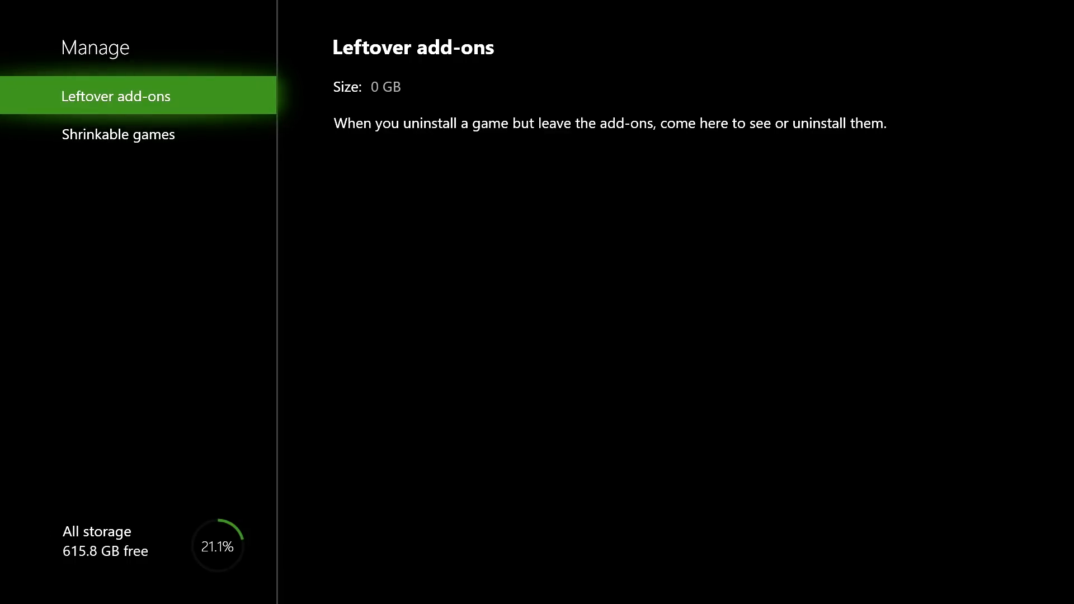
{"action": "left_click", "coordinate": [117, 135]}
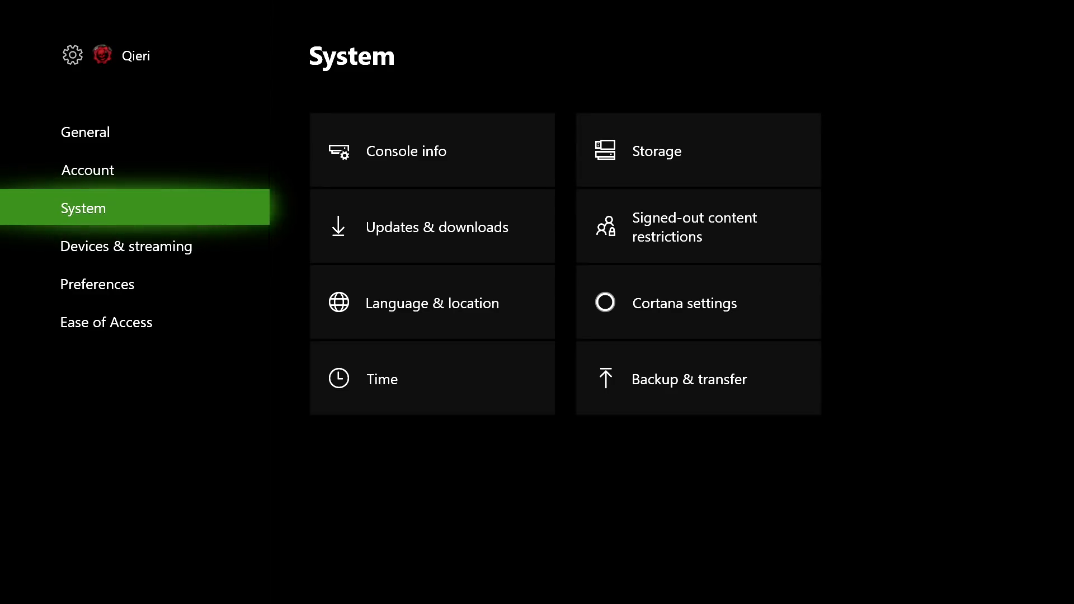
{"action": "left_click", "coordinate": [87, 170]}
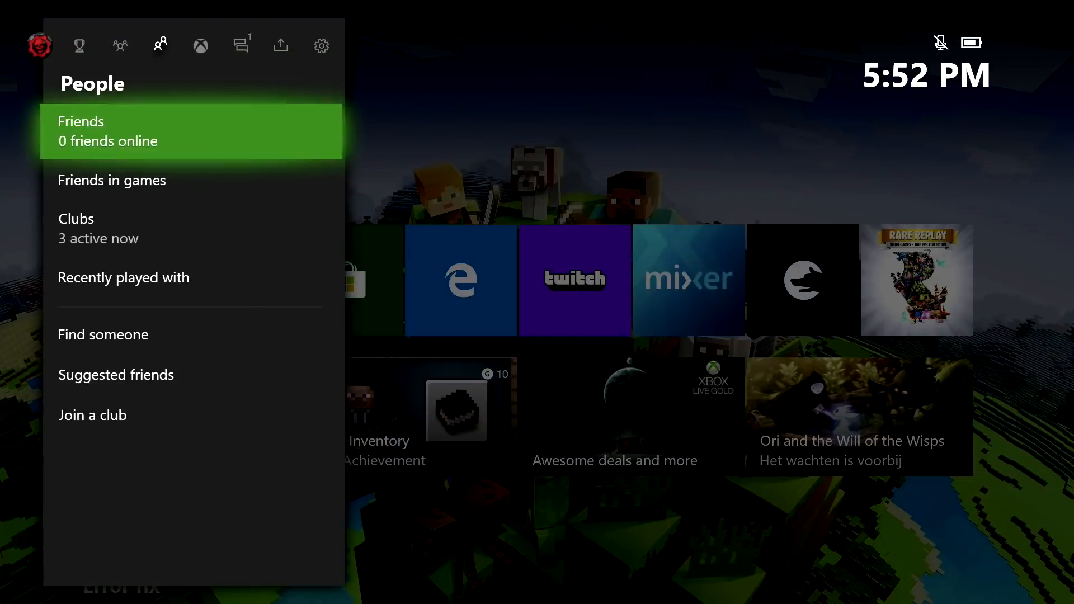
Go from guide Home into My games & apps and show the installed Games list.
{"action": "left_click", "coordinate": [201, 46]}
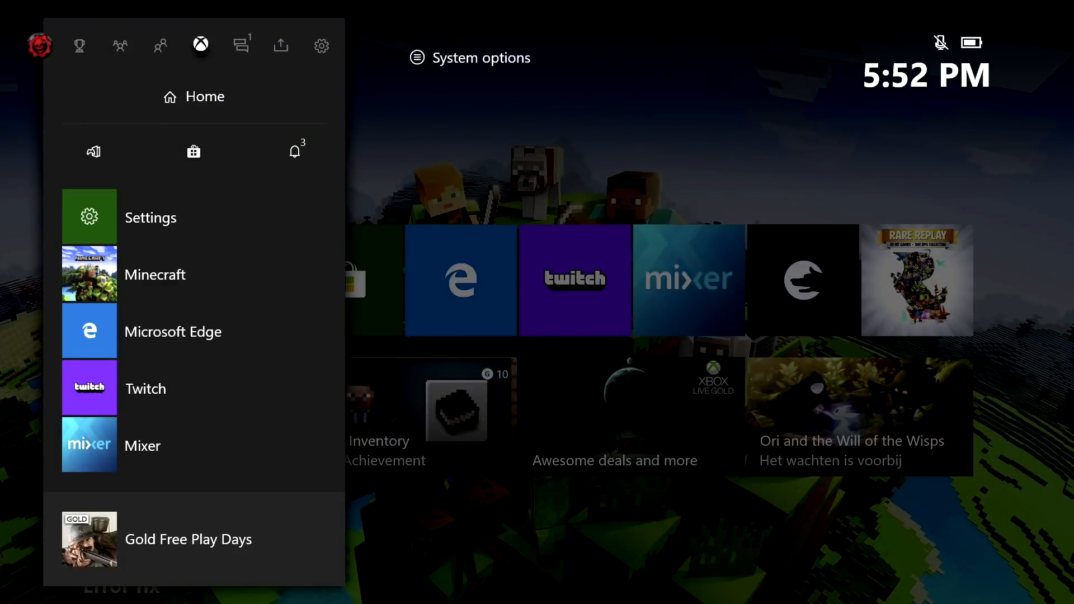
{"action": "left_click", "coordinate": [94, 152]}
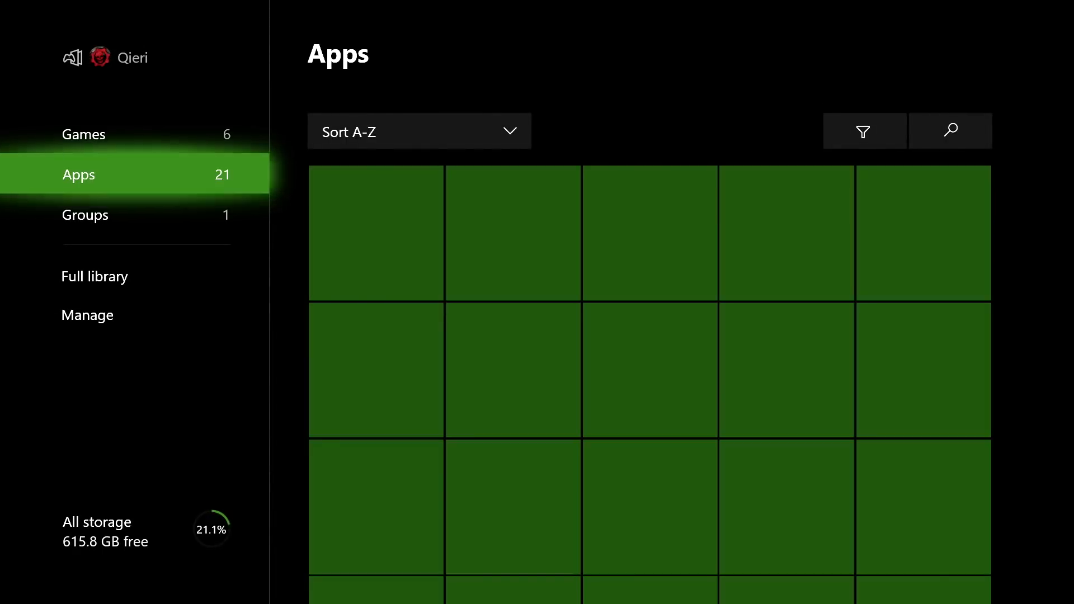
{"action": "left_click", "coordinate": [83, 134]}
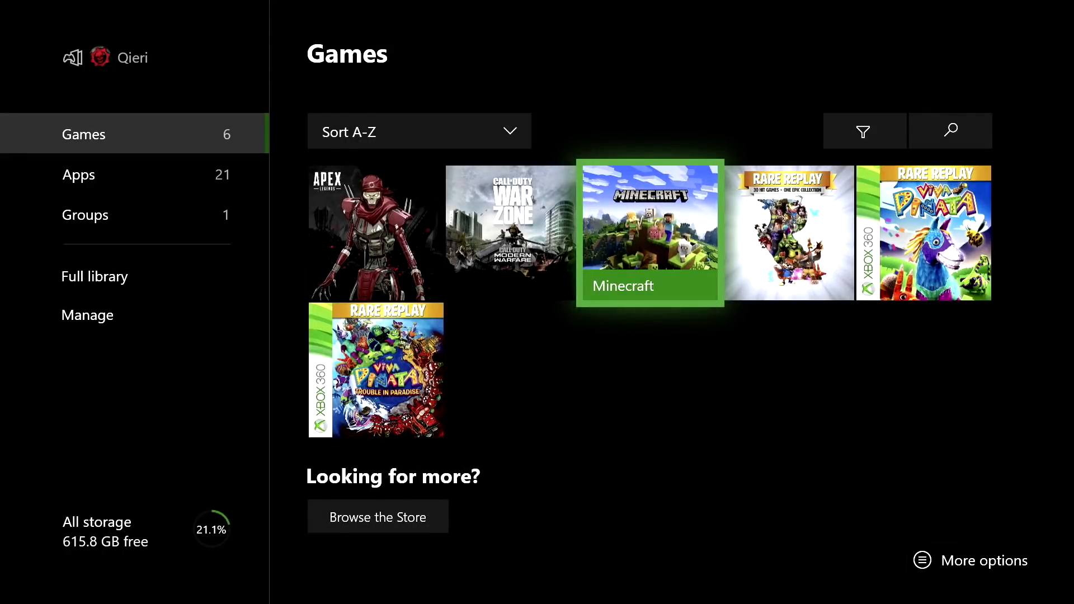
Pass the Apps list and reach the library's Manage page with the free-up-space entry.
{"action": "left_click", "coordinate": [78, 174]}
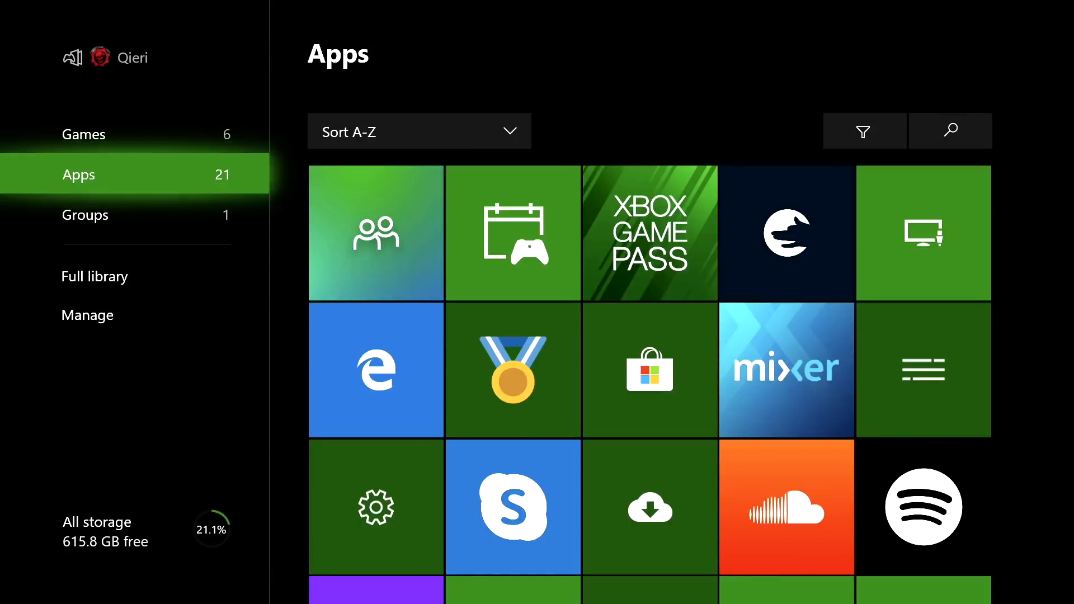
{"action": "left_click", "coordinate": [87, 316]}
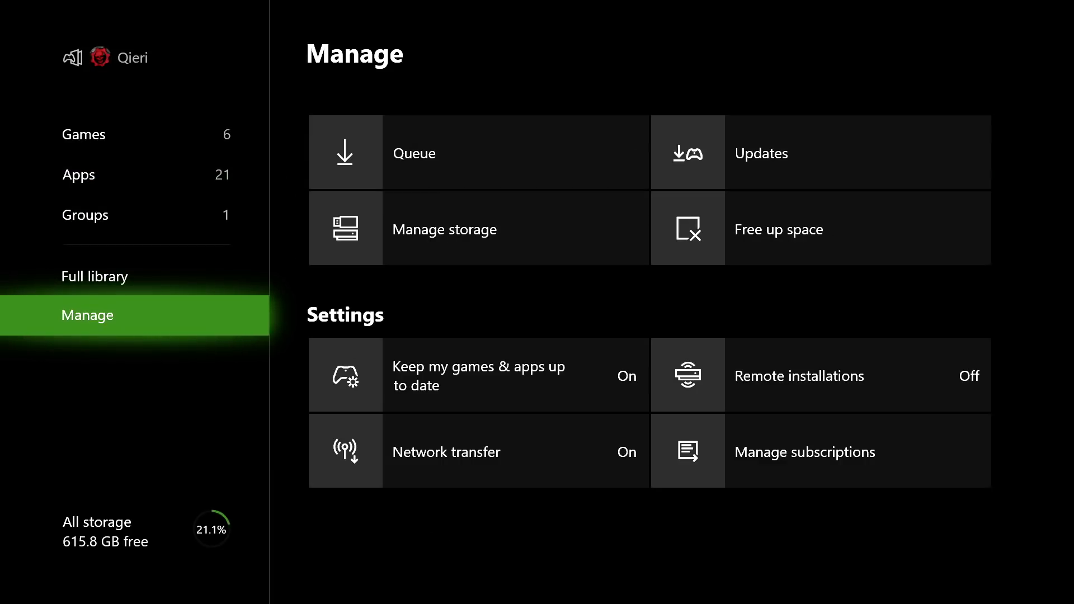
{"action": "mouse_move", "coordinate": [814, 228]}
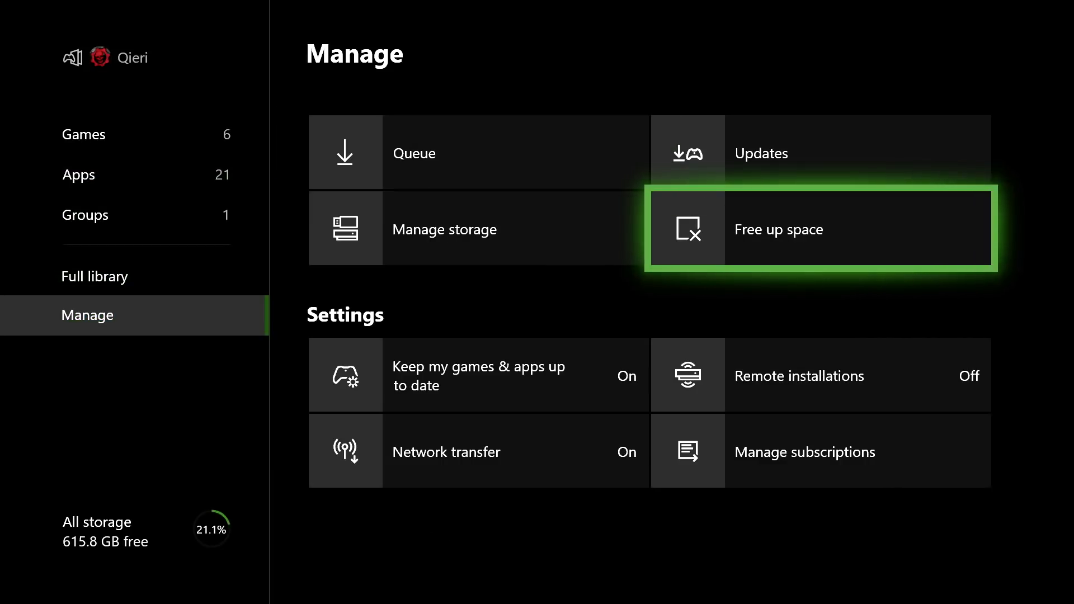